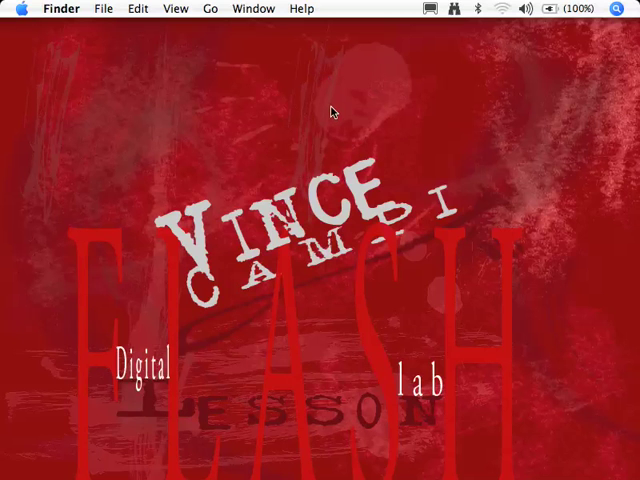
mouse_move(348, 88)
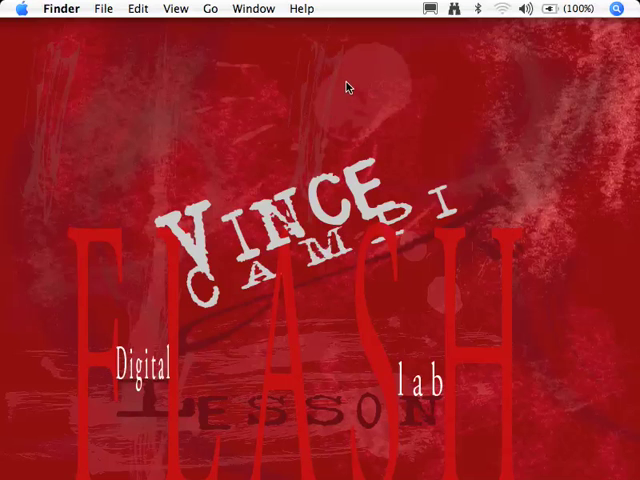
mouse_move(424, 100)
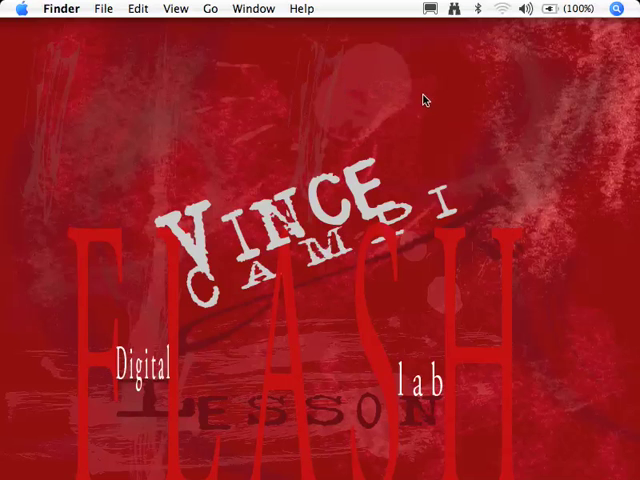
mouse_move(368, 164)
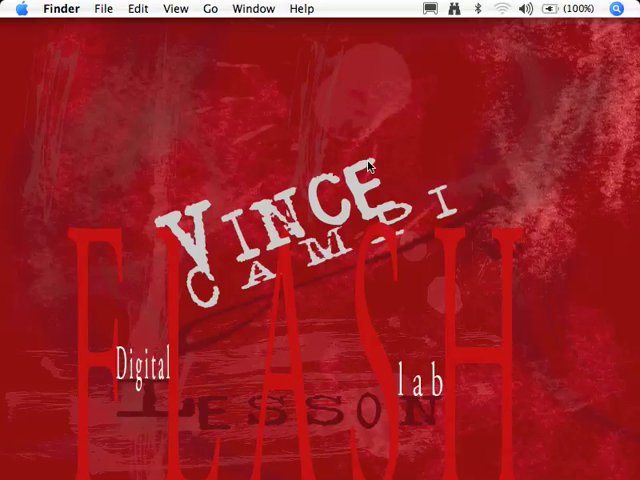
mouse_move(520, 176)
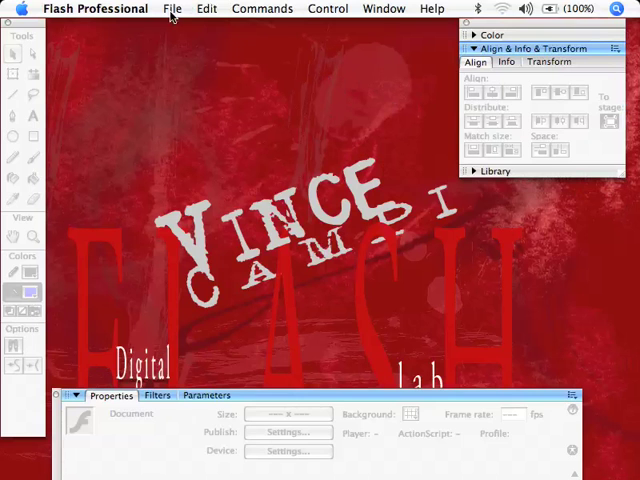
mouse_move(96, 12)
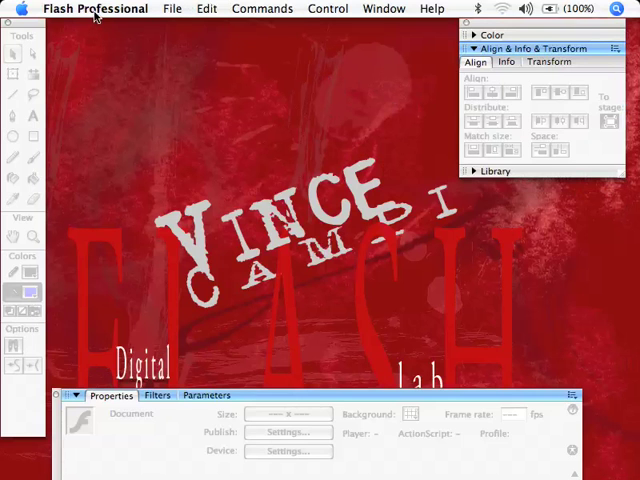
Open the recent document Flash 2-Animate Text.fla with the Super Nova text
left_click(172, 8)
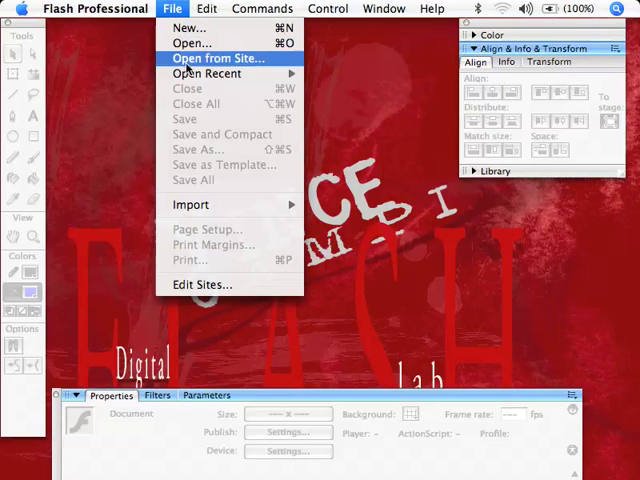
left_click(206, 72)
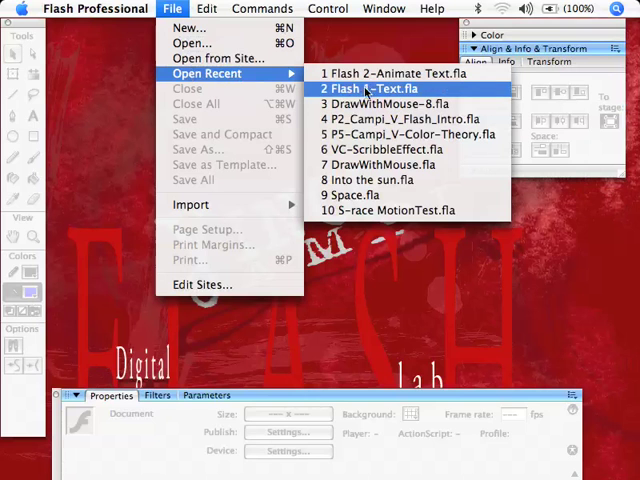
mouse_move(400, 72)
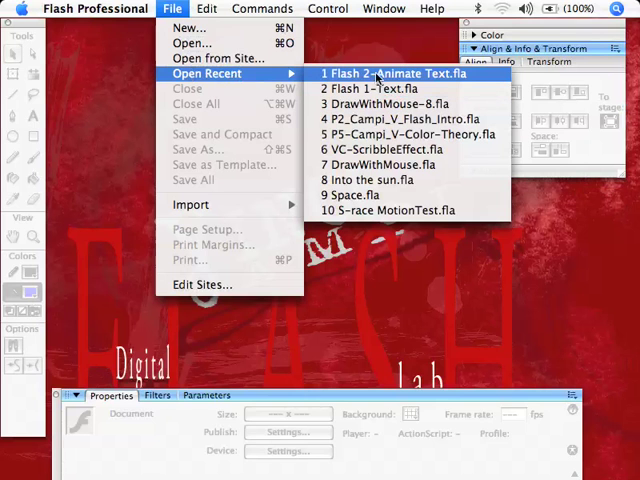
left_click(388, 72)
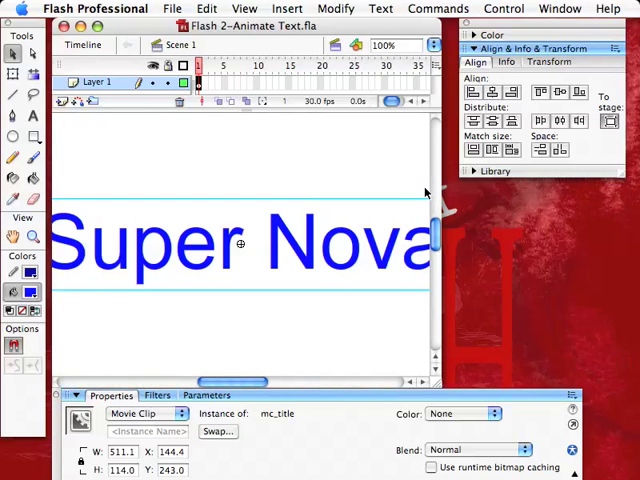
mouse_move(382, 218)
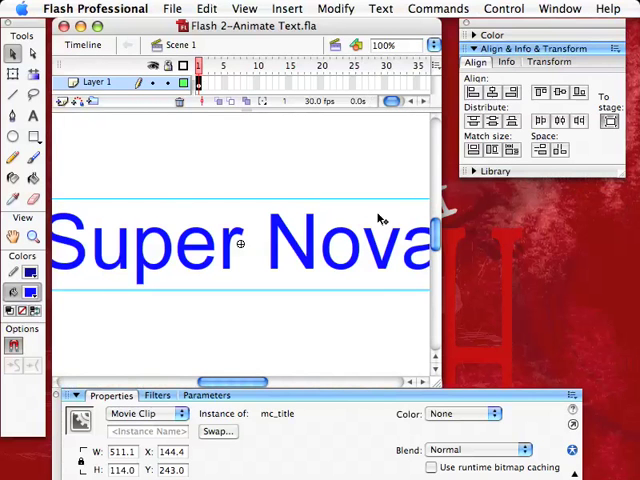
mouse_move(148, 132)
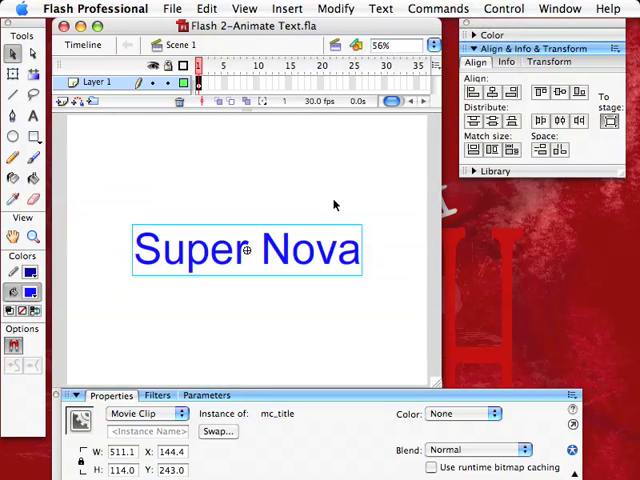
mouse_move(286, 164)
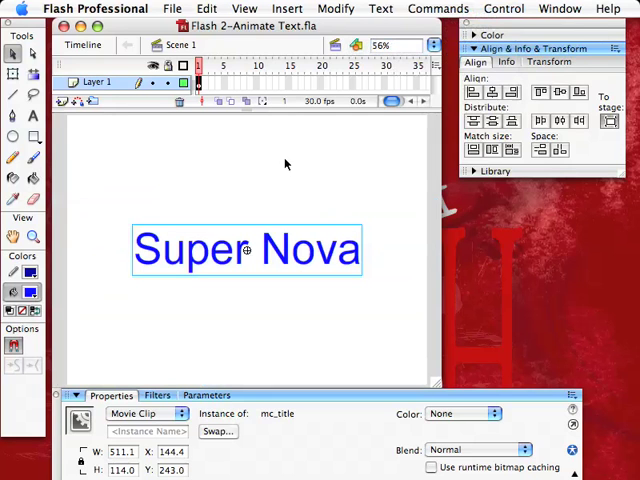
mouse_move(92, 240)
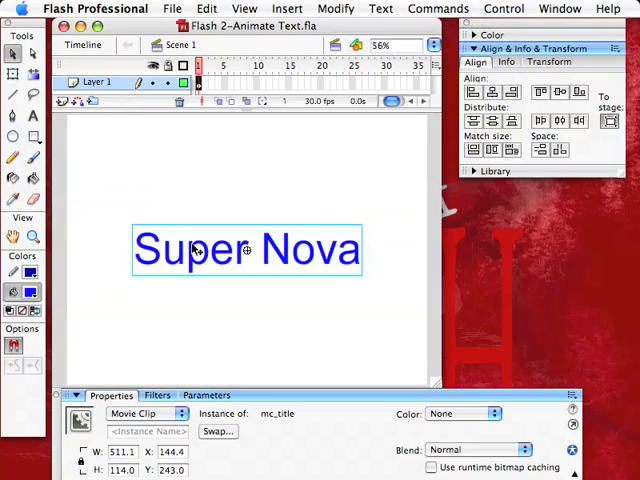
mouse_move(276, 172)
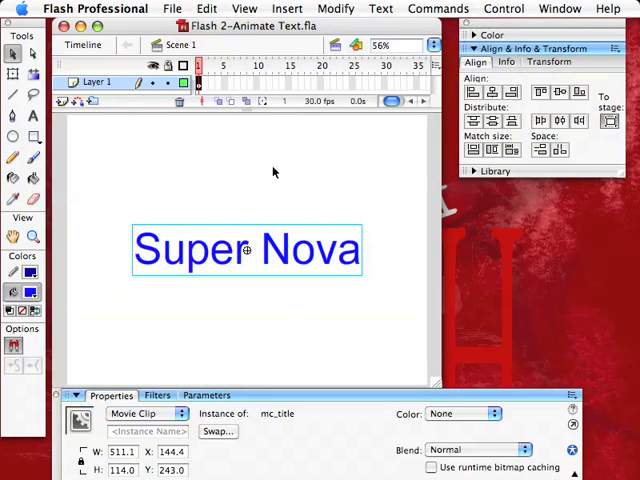
mouse_move(312, 98)
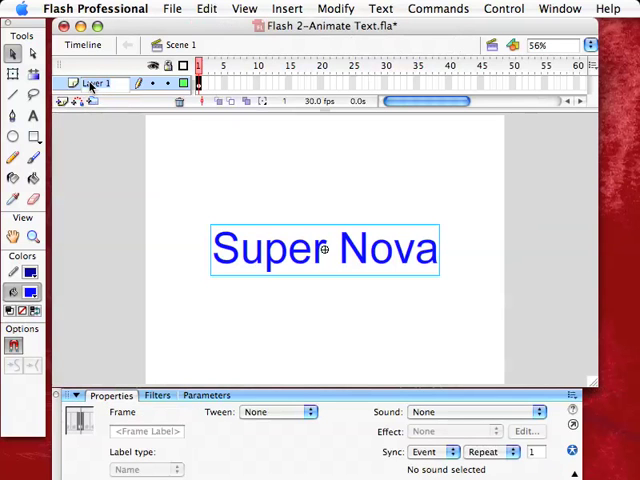
Rename Layer 1, which holds the Super Nova text, to Title
double_click(96, 82)
type("Title")
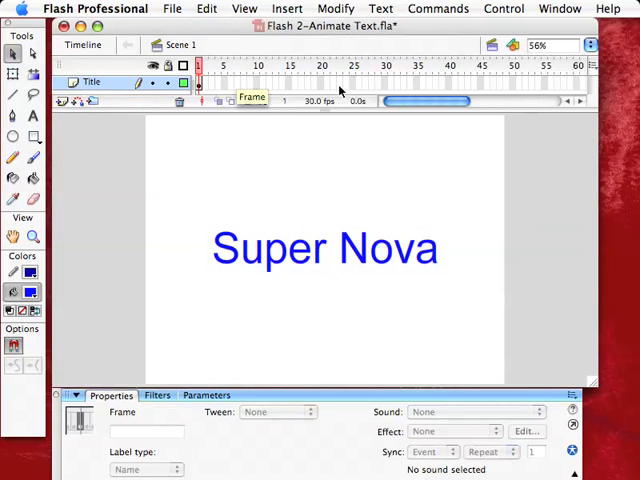
mouse_move(278, 164)
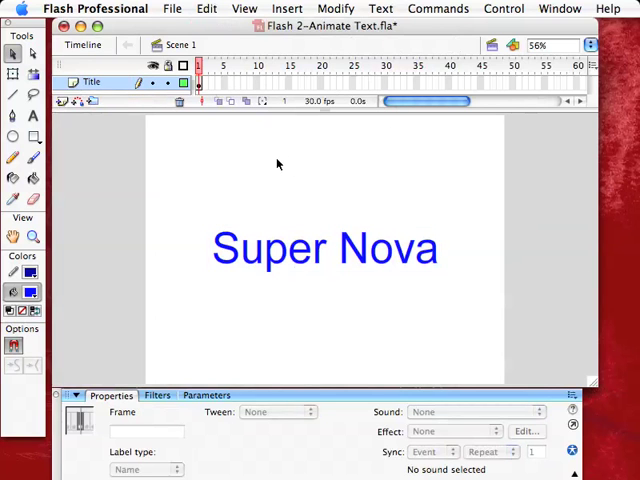
mouse_move(232, 100)
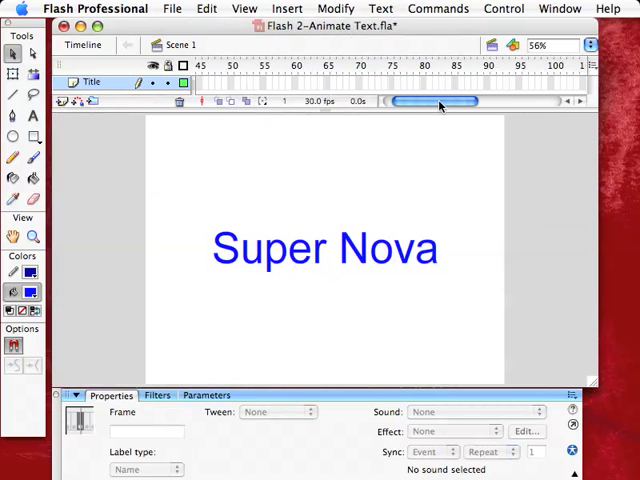
mouse_move(420, 82)
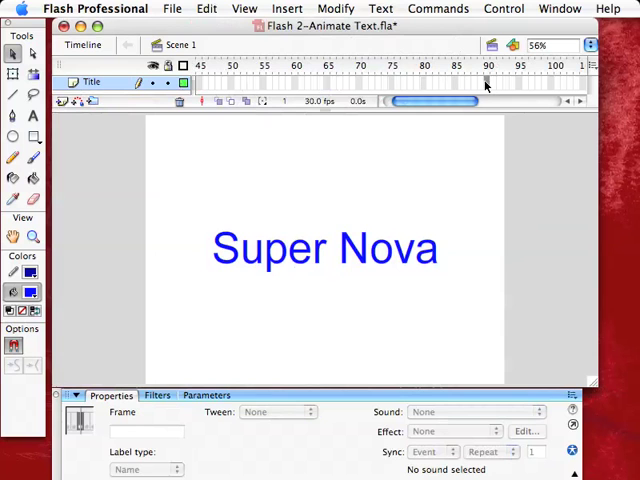
mouse_move(446, 236)
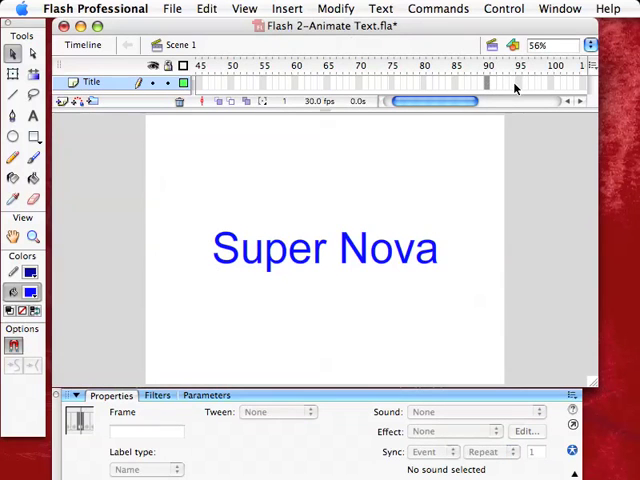
mouse_move(488, 84)
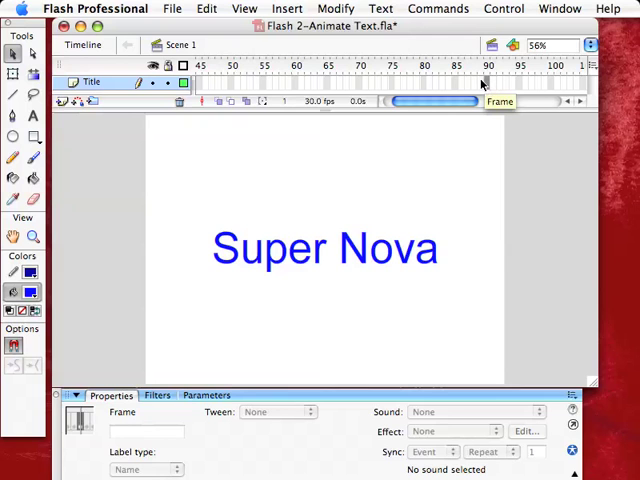
Add a keyframe at frame 90 so the Title layer spans 90 frames
left_click(288, 8)
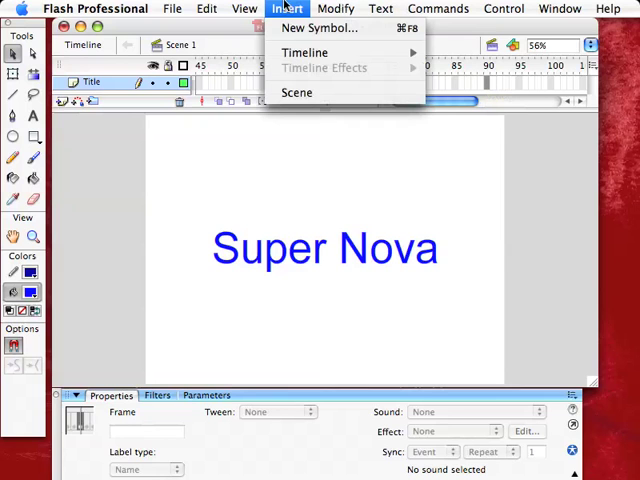
mouse_move(304, 52)
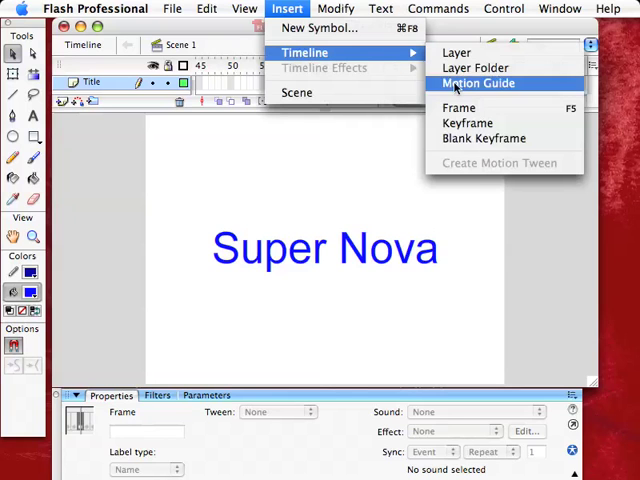
mouse_move(466, 122)
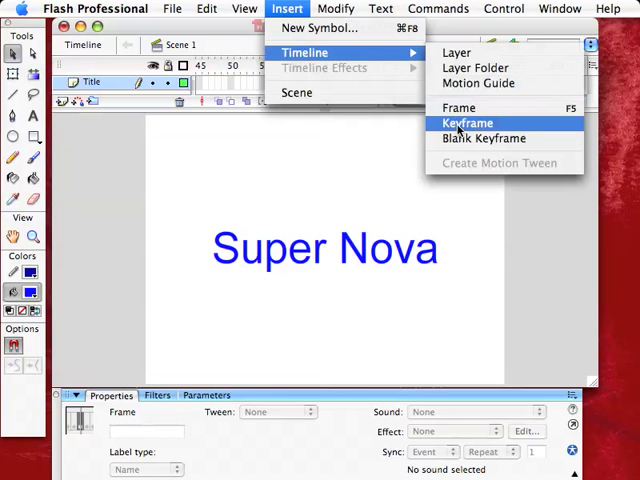
mouse_move(484, 138)
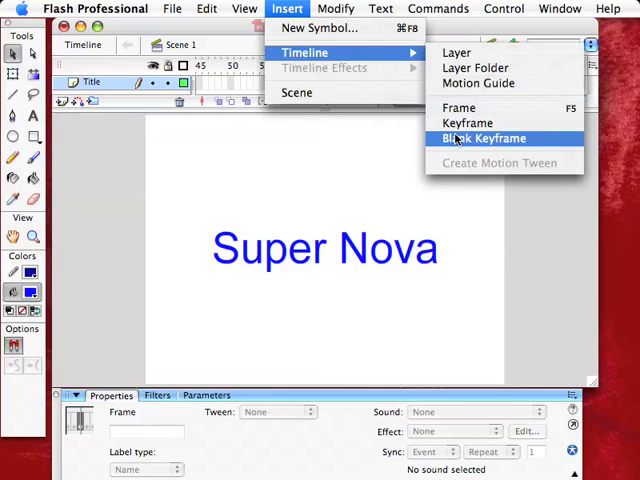
mouse_move(468, 122)
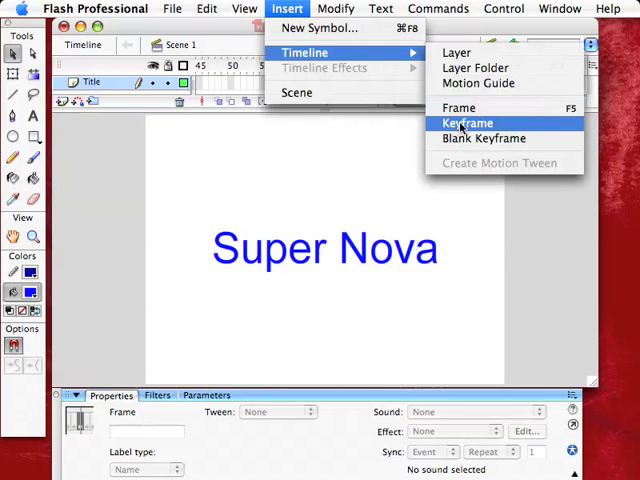
left_click(466, 122)
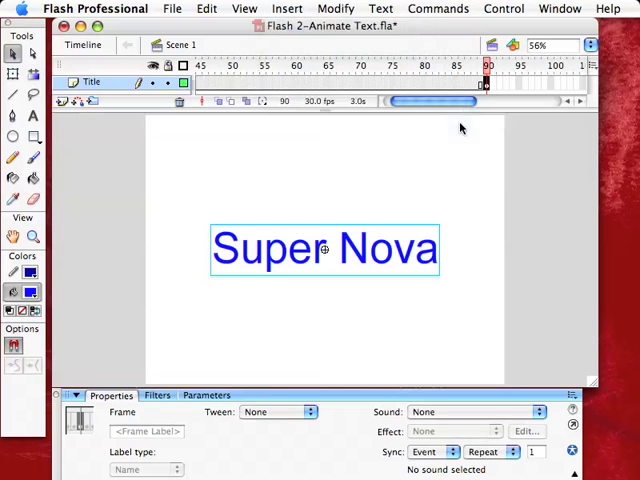
left_click(288, 8)
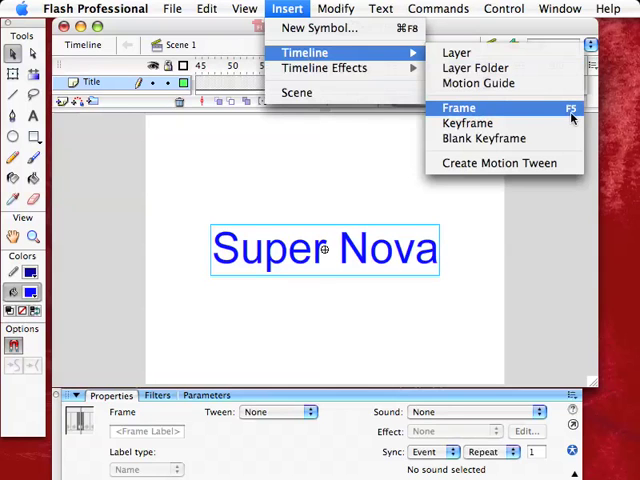
mouse_move(484, 122)
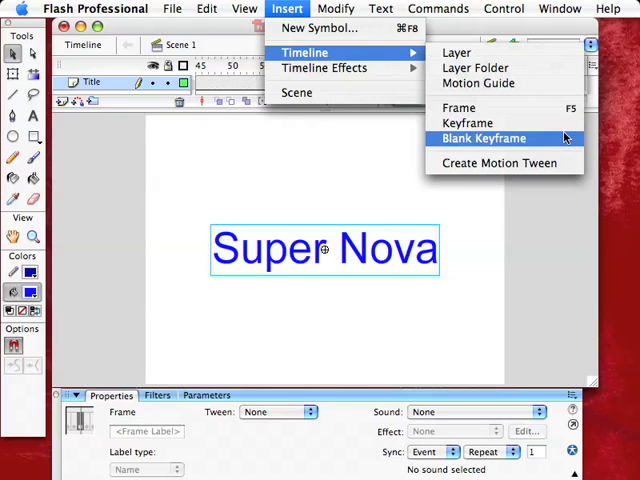
mouse_move(392, 132)
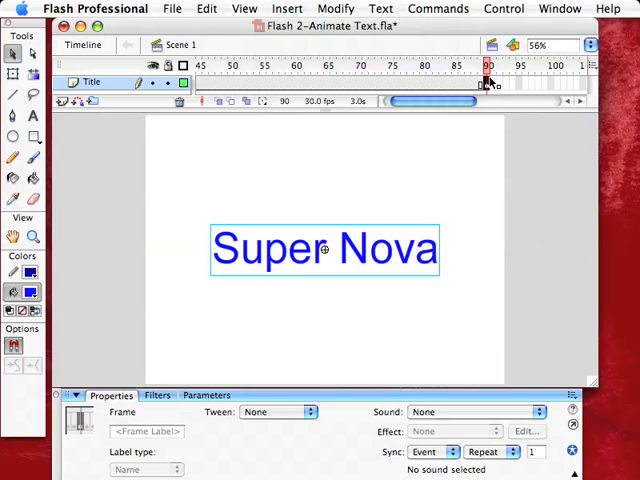
mouse_move(456, 122)
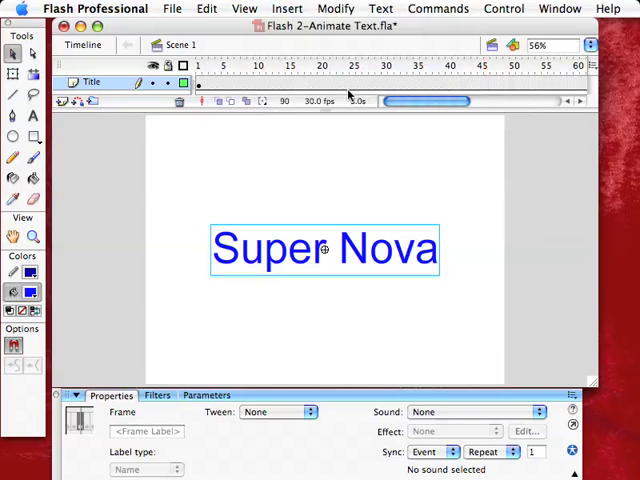
Make frame 90 of the Title layer a keyframe, then return to frame 1
left_click(200, 64)
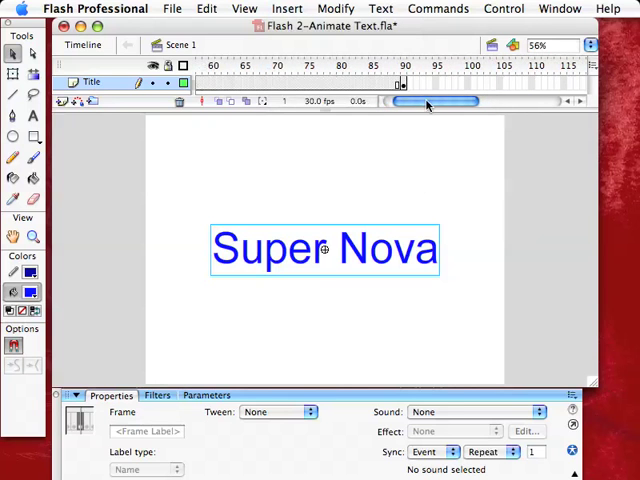
left_click(404, 64)
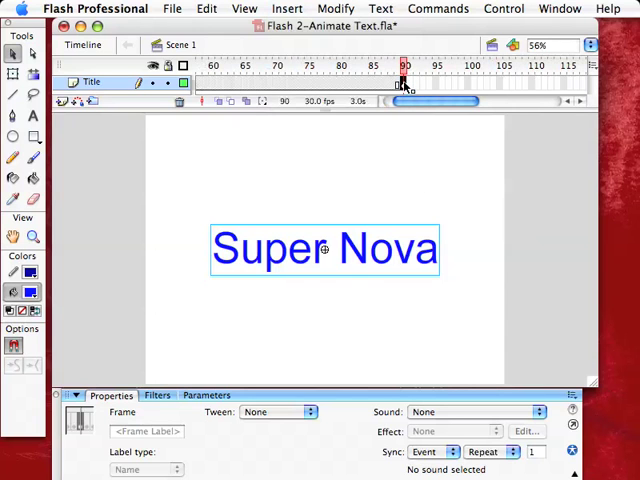
left_click(288, 8)
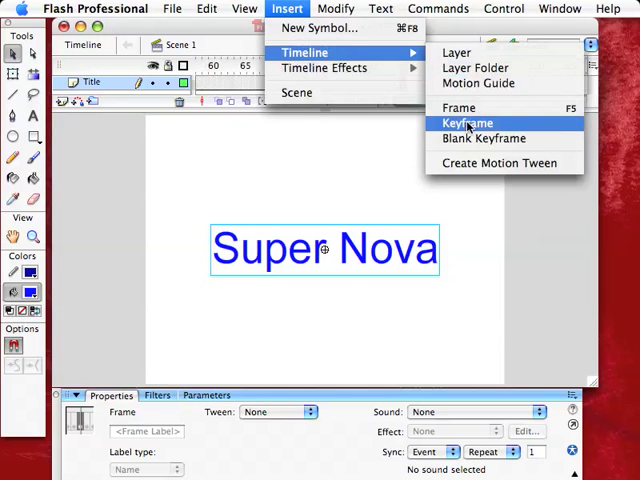
left_click(466, 122)
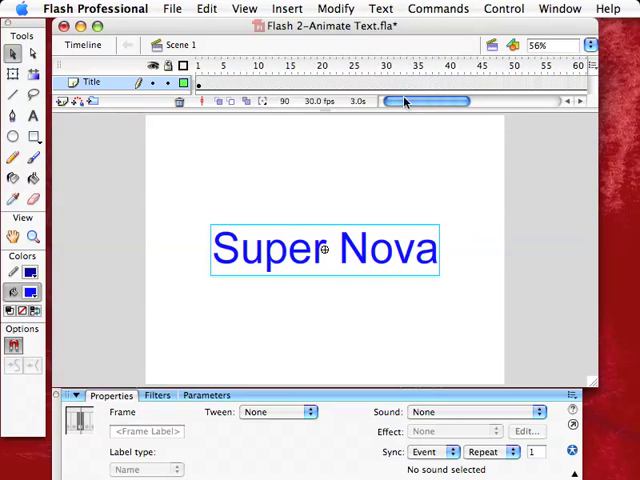
left_click(200, 64)
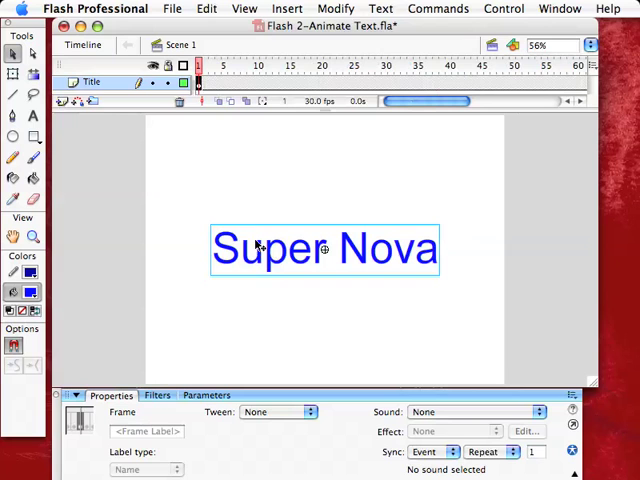
mouse_move(378, 248)
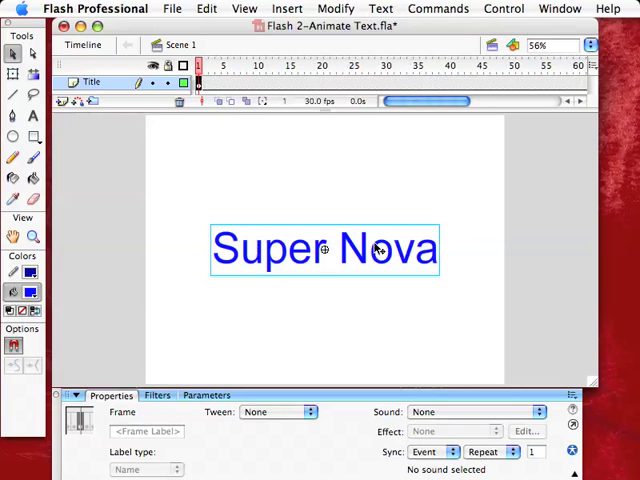
mouse_move(376, 248)
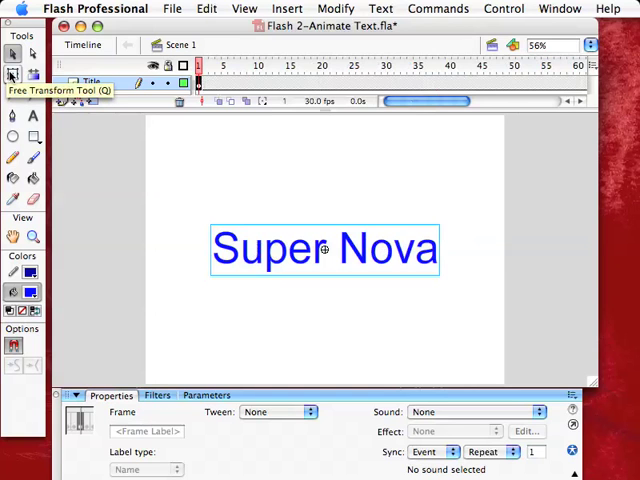
Free Transform the frame-1 title huge, skewed and steeply rotated at 25% zoom
left_click(14, 76)
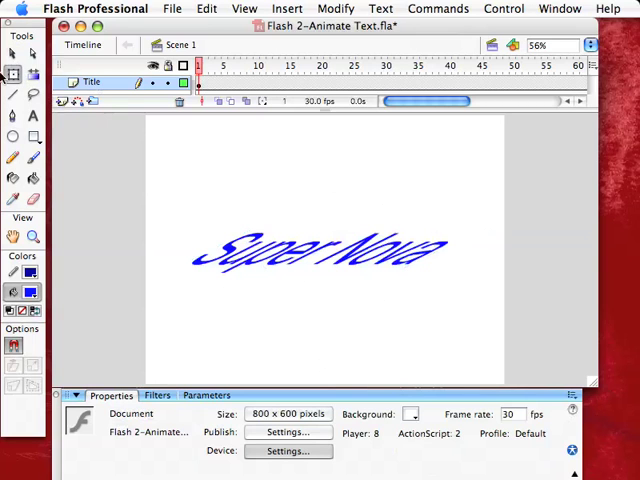
mouse_move(304, 232)
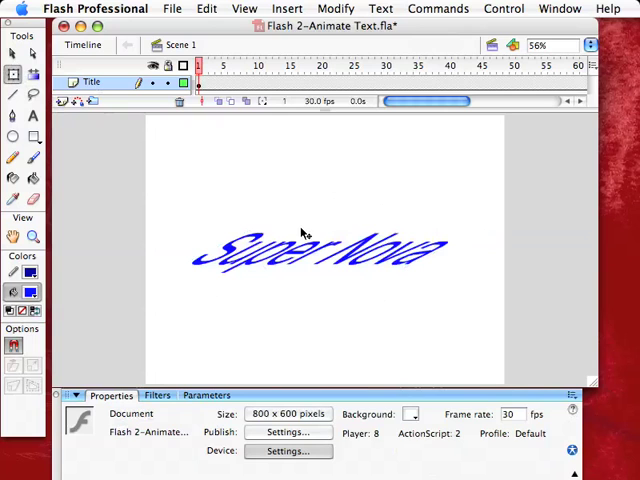
left_click(320, 250)
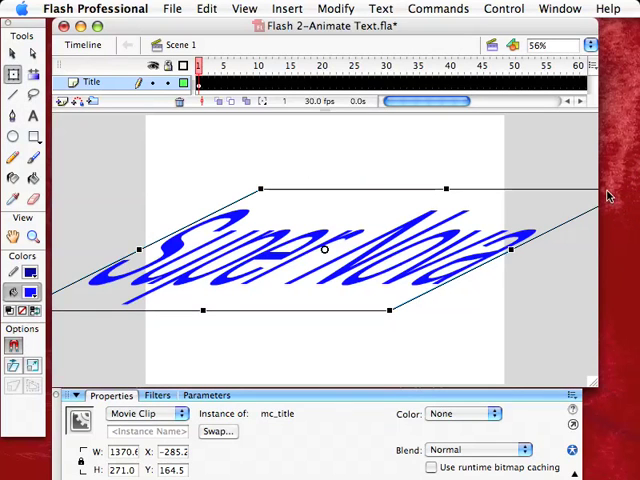
mouse_move(576, 202)
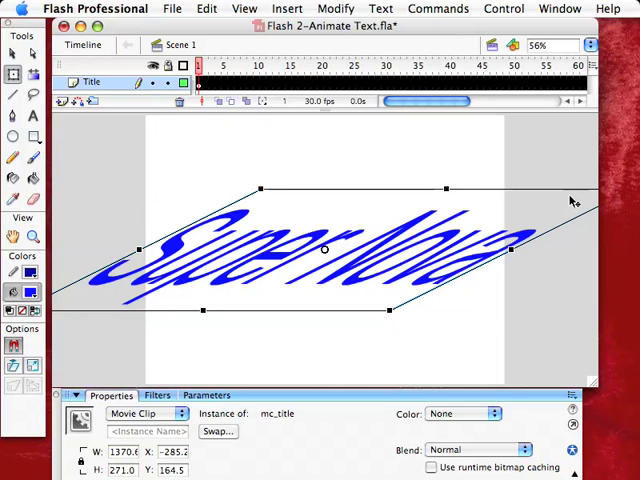
mouse_move(496, 330)
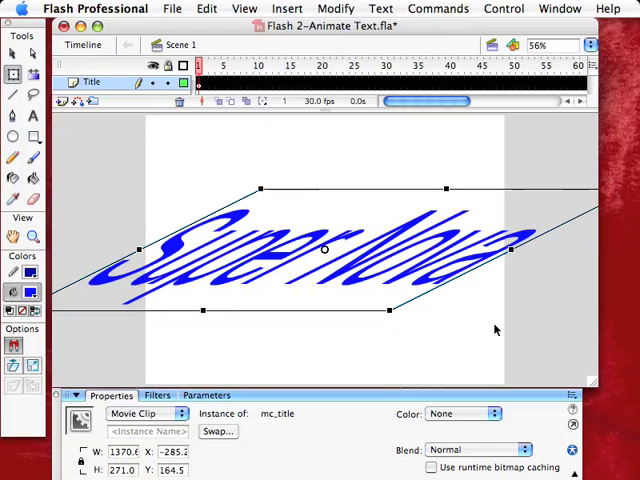
mouse_move(200, 264)
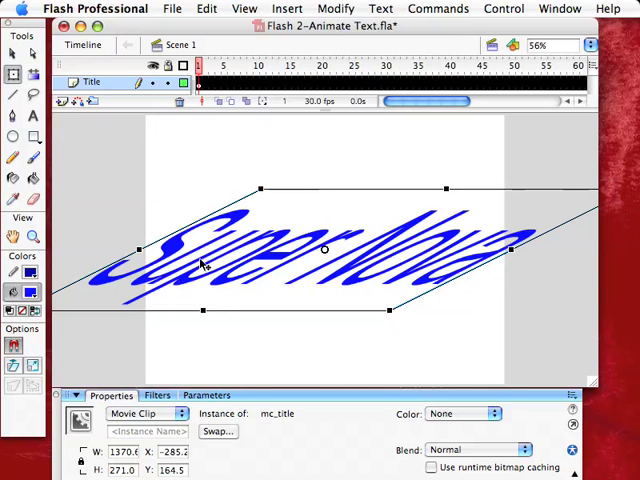
mouse_move(284, 138)
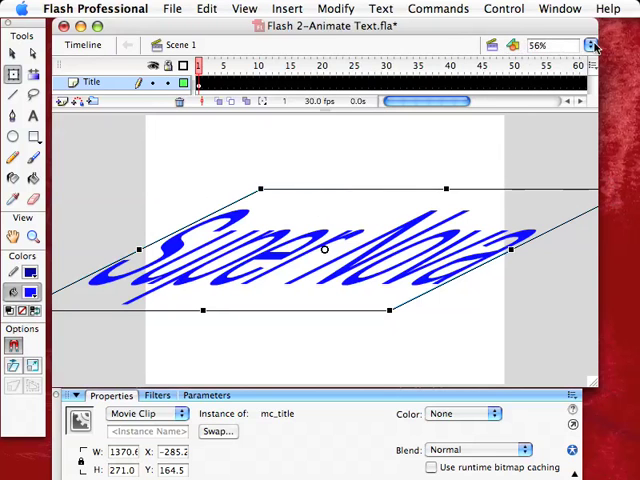
left_click(592, 44)
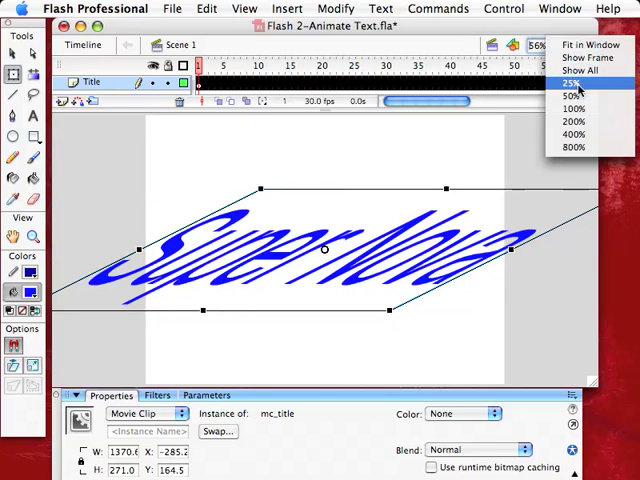
left_click(572, 84)
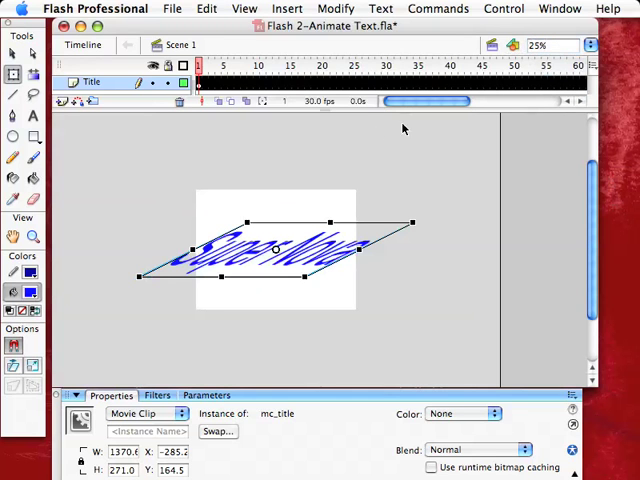
mouse_move(188, 244)
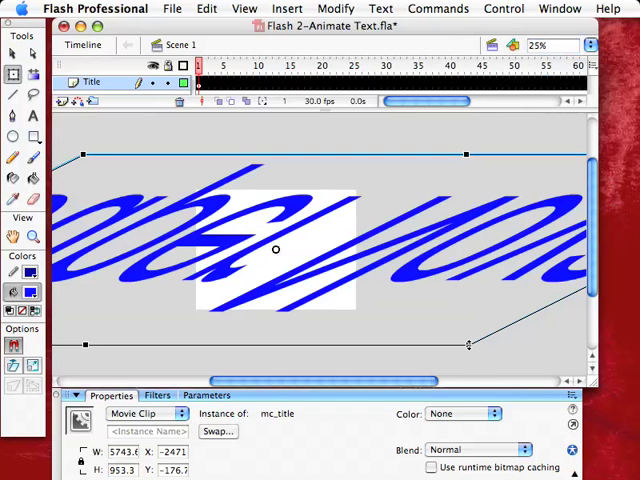
mouse_move(458, 252)
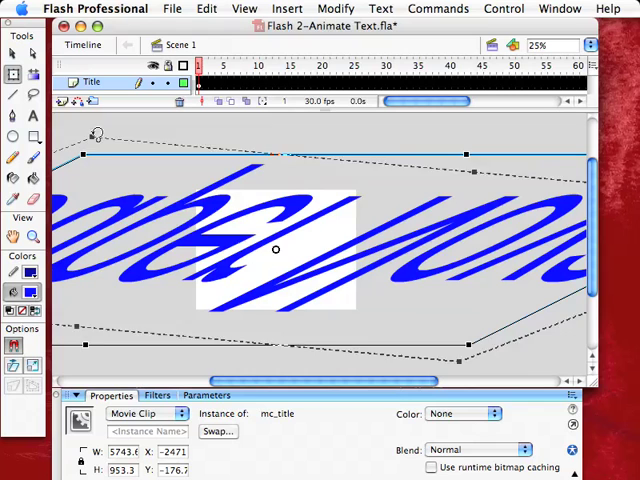
left_click_drag(204, 90, 396, 90)
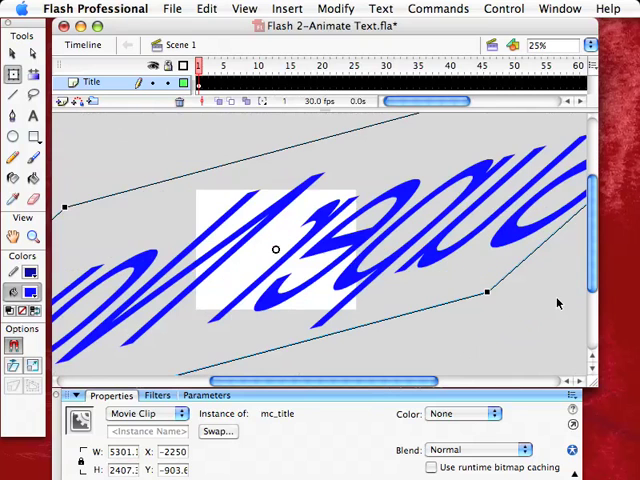
mouse_move(540, 246)
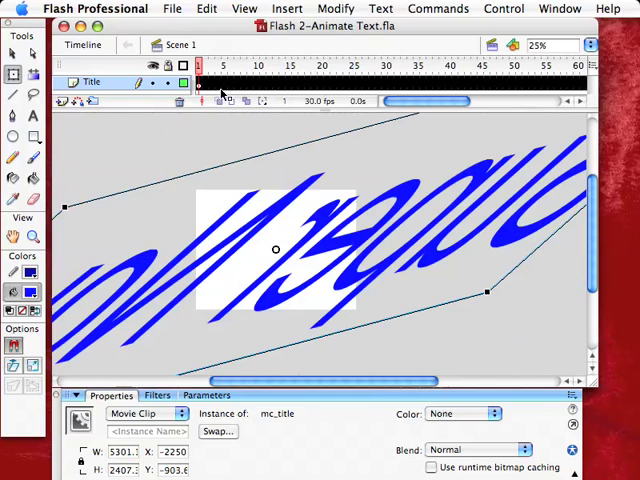
mouse_move(250, 144)
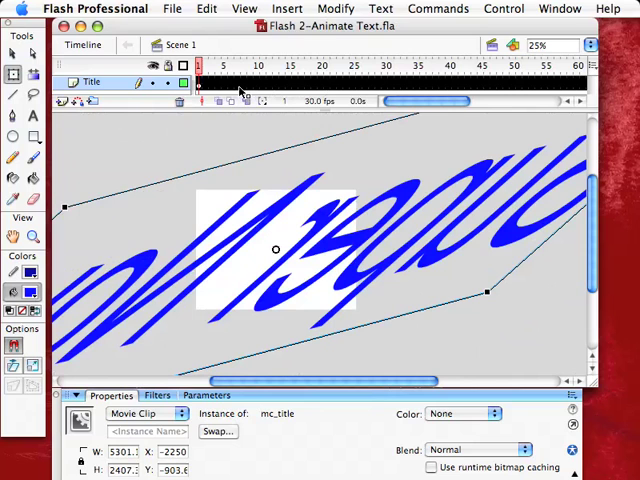
left_click(200, 80)
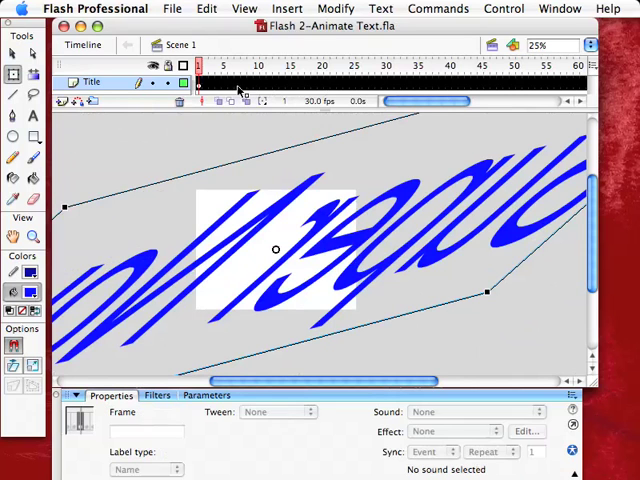
left_click(236, 64)
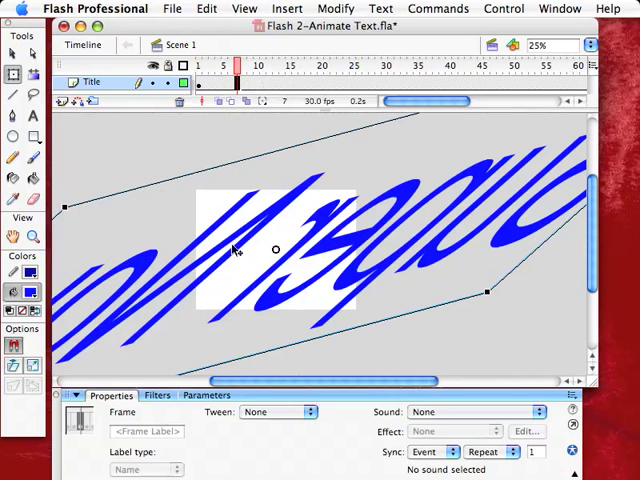
mouse_move(404, 80)
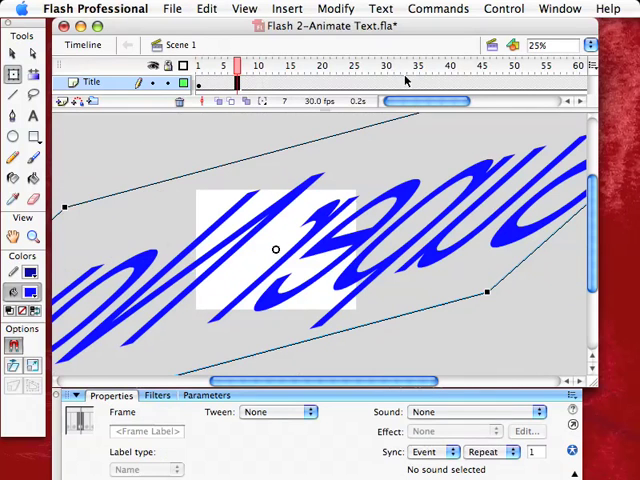
left_click(200, 64)
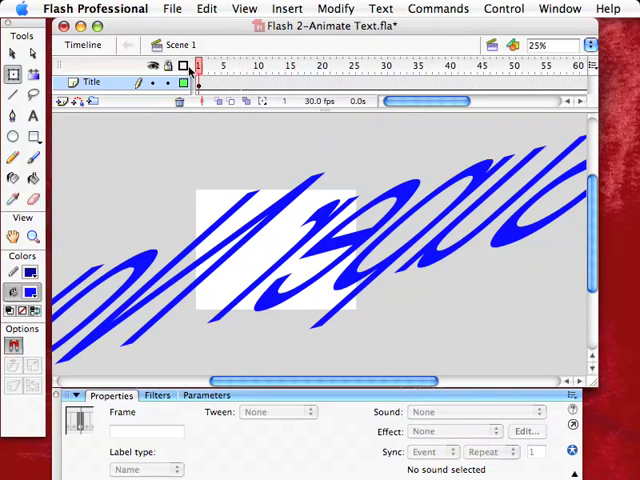
mouse_move(464, 240)
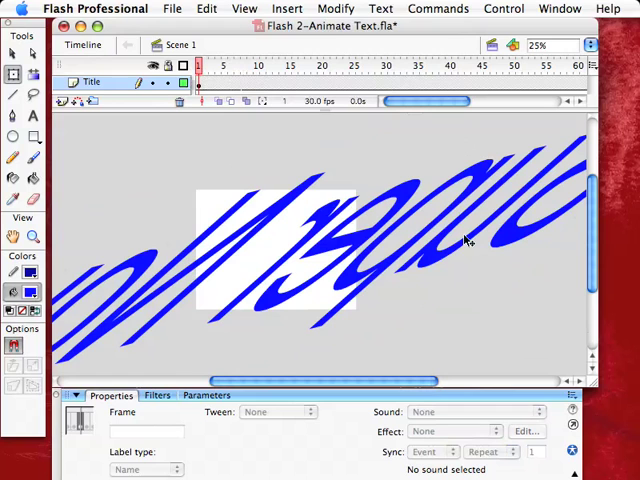
left_click(238, 64)
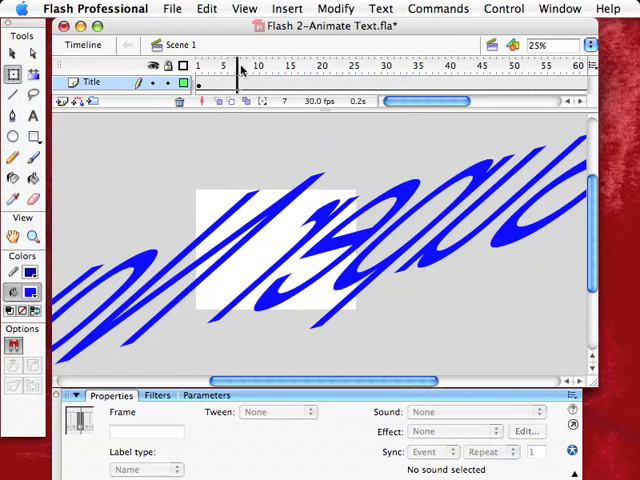
left_click(200, 64)
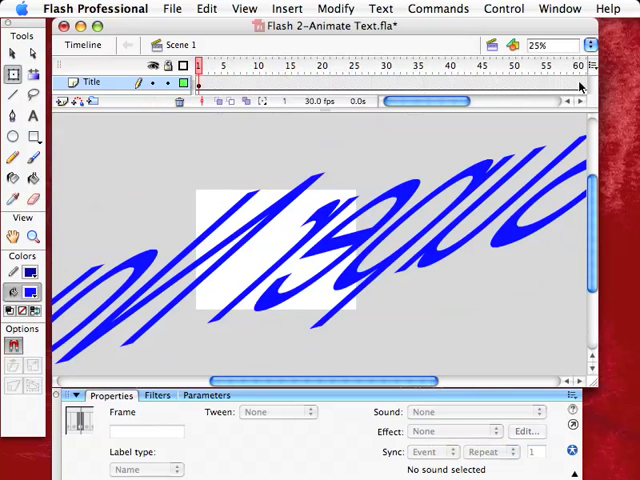
left_click(304, 64)
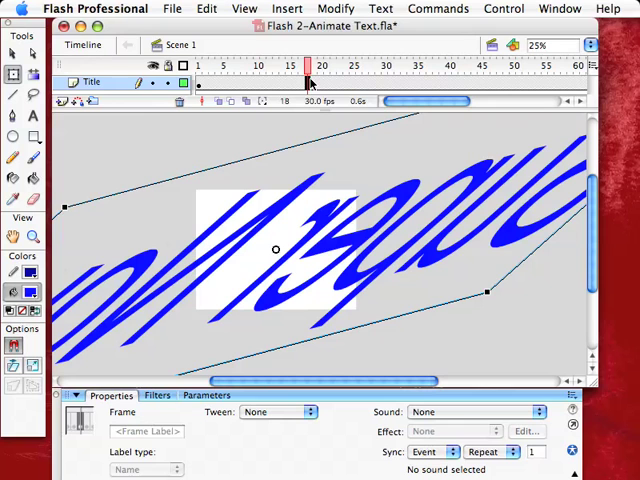
Create a motion tween between the keyframes and scrub the playhead to preview it
right_click(308, 76)
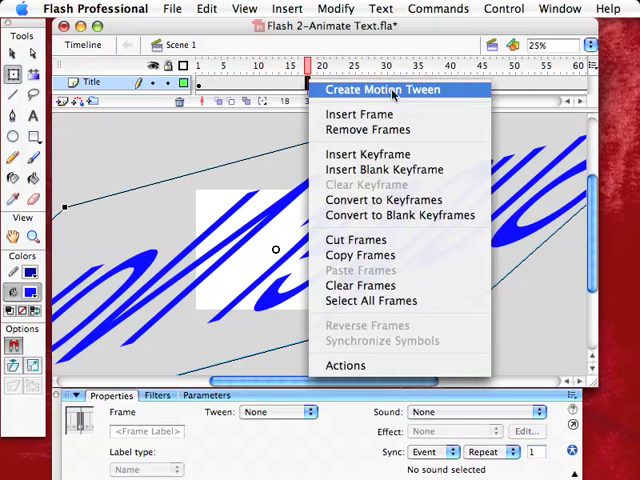
left_click(384, 90)
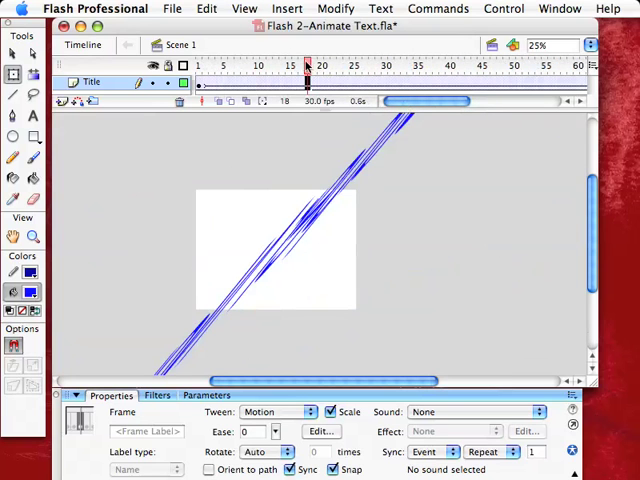
left_click(200, 64)
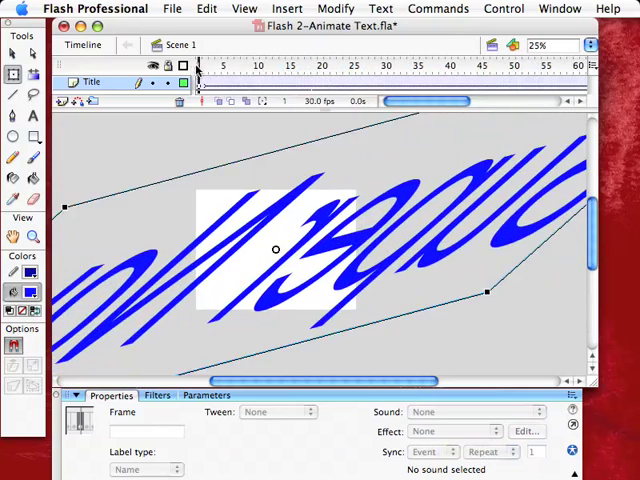
left_click(388, 64)
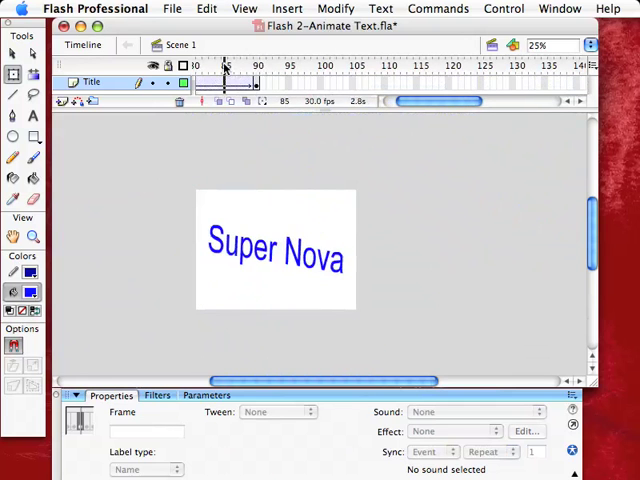
left_click_drag(228, 64, 420, 64)
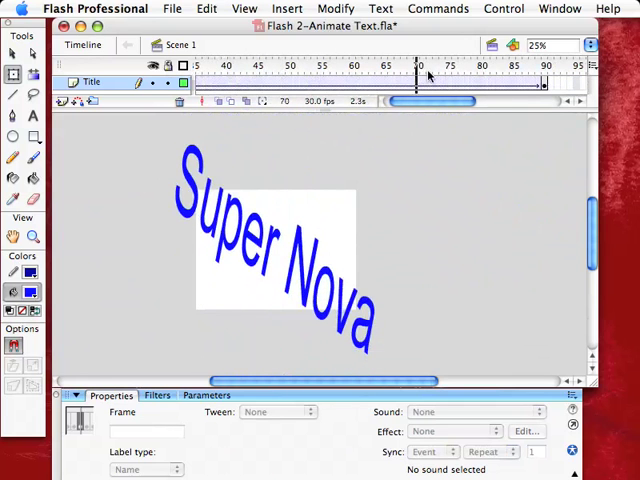
left_click(544, 64)
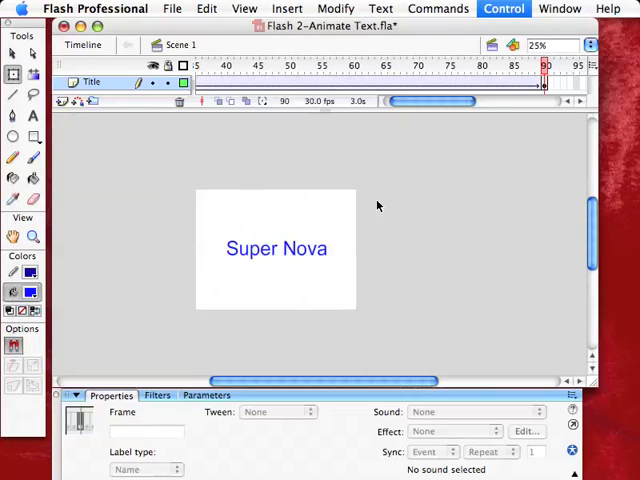
mouse_move(364, 168)
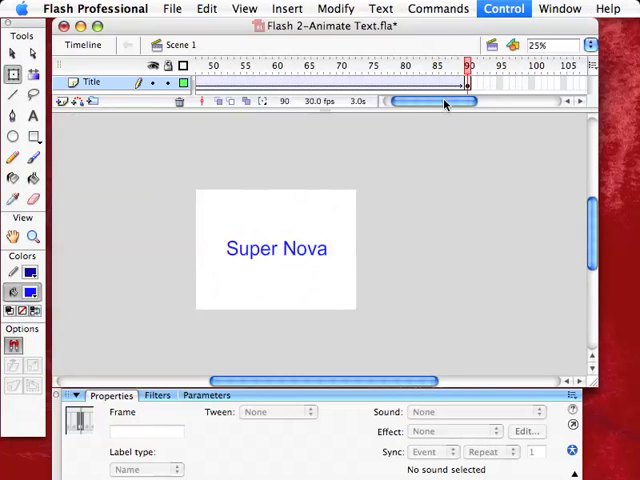
Extend the Title layer with frames out to about frame 130 and view the held title
scroll("right", 3)
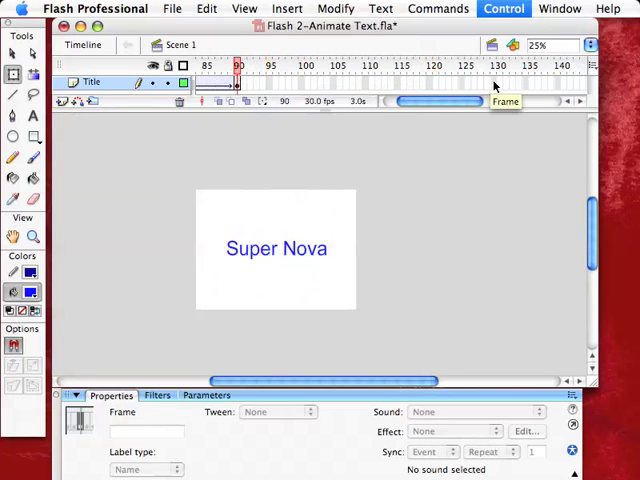
mouse_move(492, 84)
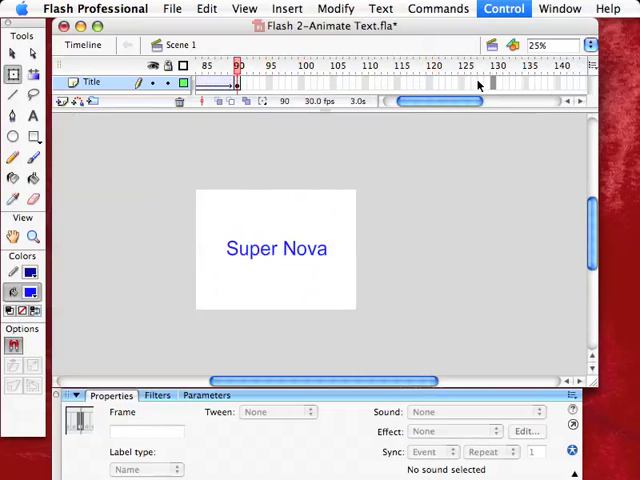
mouse_move(508, 68)
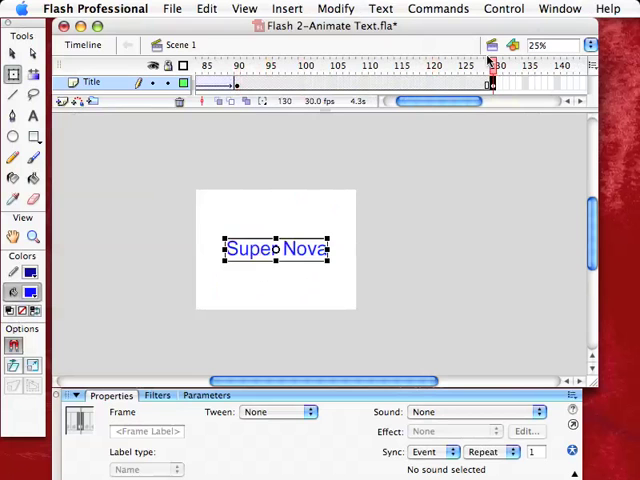
left_click(356, 64)
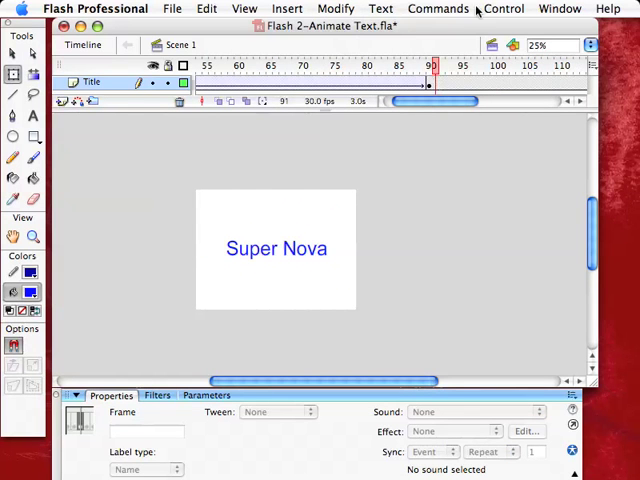
left_click(504, 8)
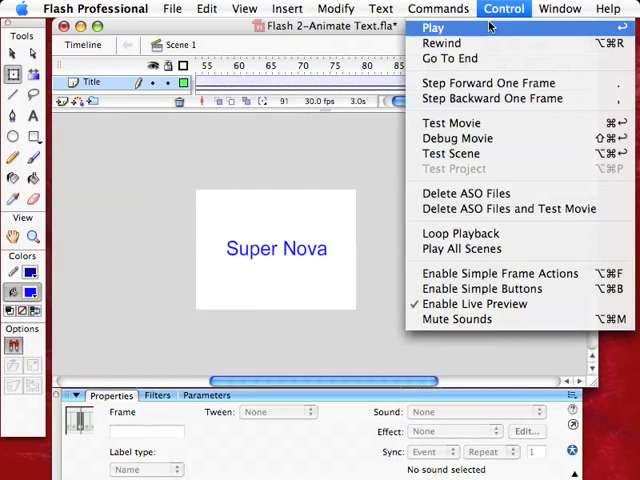
mouse_move(452, 122)
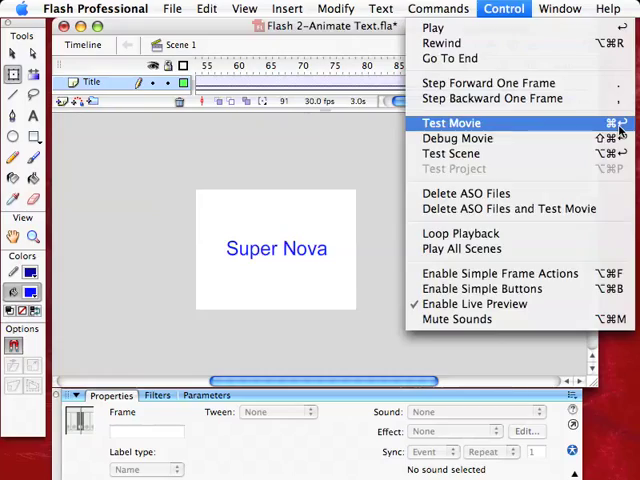
left_click(452, 122)
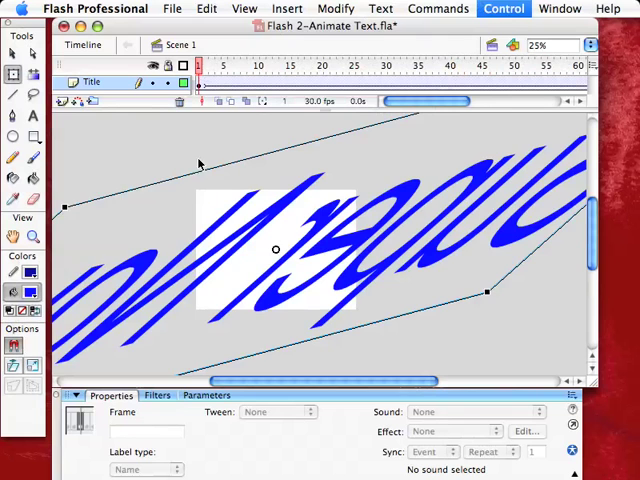
mouse_move(280, 222)
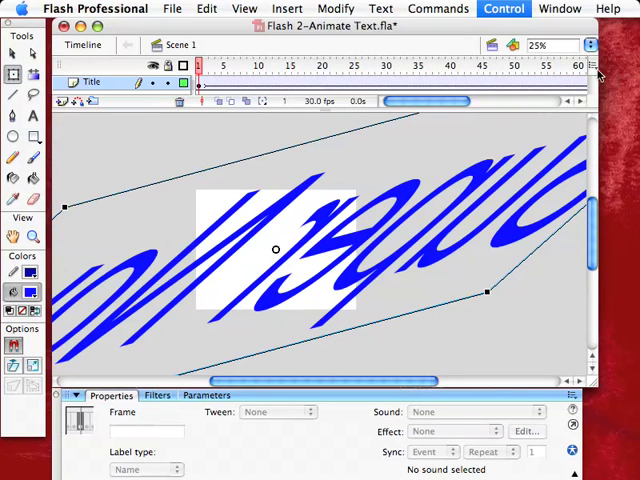
mouse_move(308, 126)
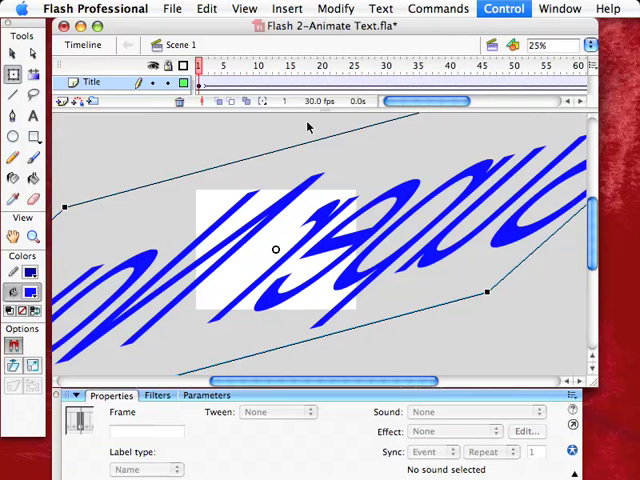
Set the frame-1 text instance's Color to Alpha at 0% so it starts invisible
left_click(220, 228)
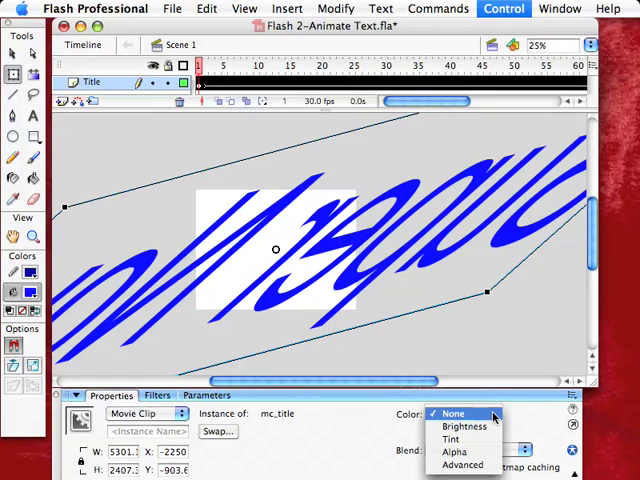
mouse_move(462, 464)
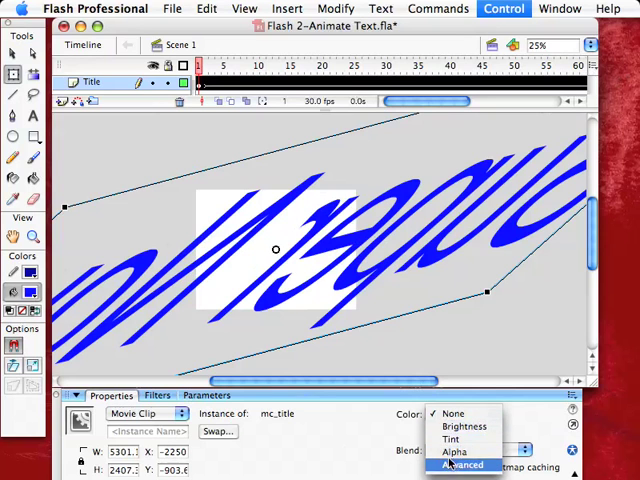
mouse_move(456, 452)
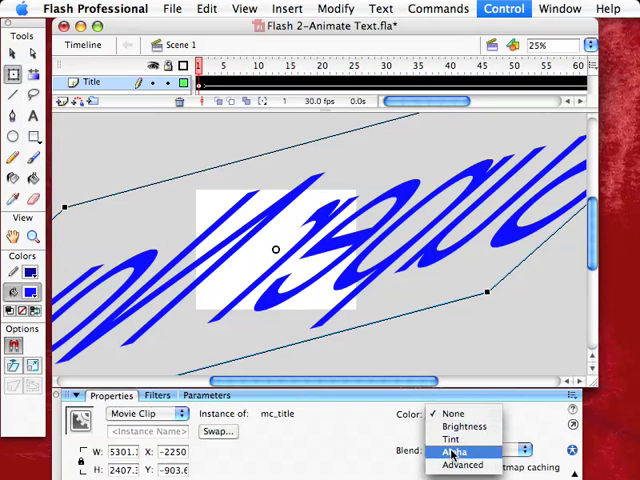
left_click(452, 452)
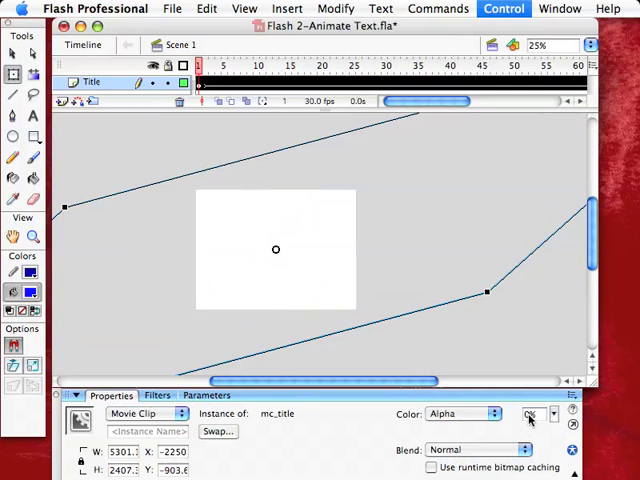
left_click(530, 416)
type("100")
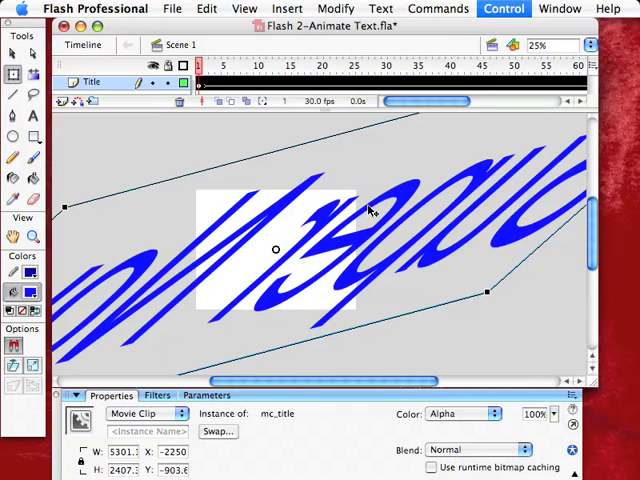
mouse_move(416, 204)
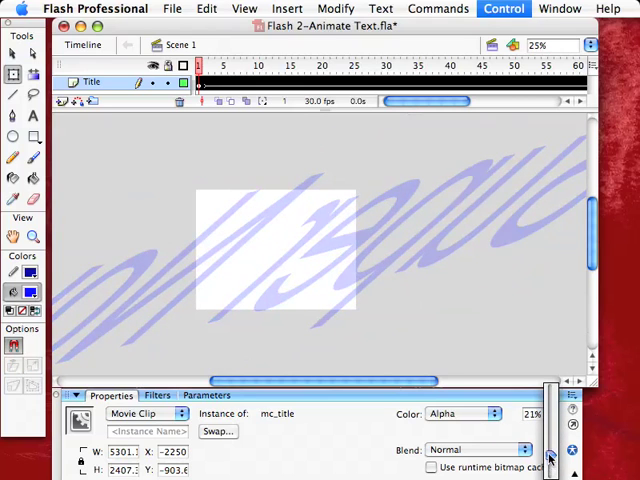
left_click(552, 460)
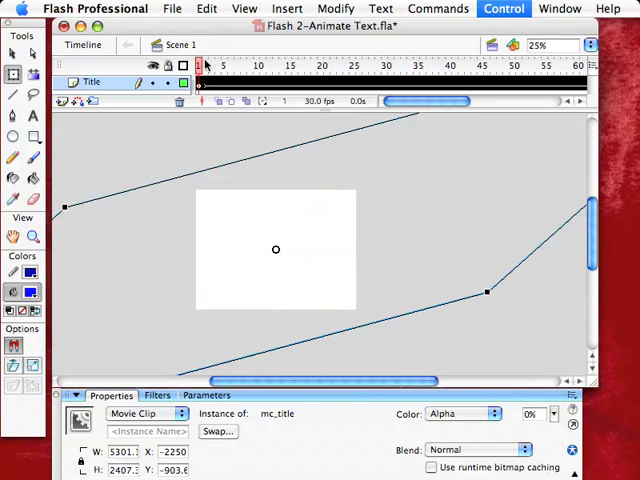
left_click(244, 64)
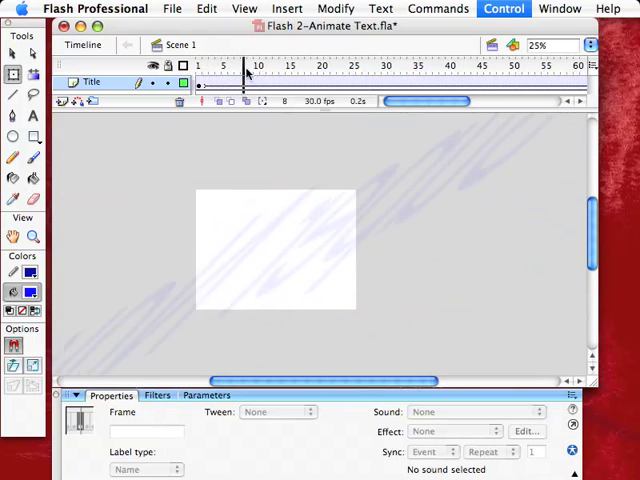
Scrub the animation, then run it with Control > Test Movie
left_click_drag(248, 64, 396, 64)
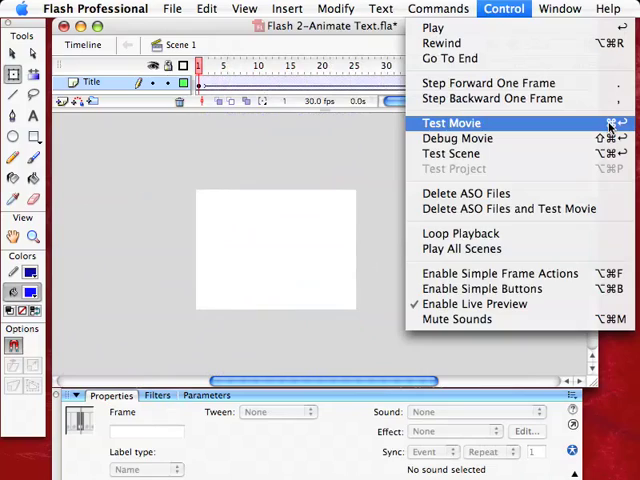
left_click(452, 122)
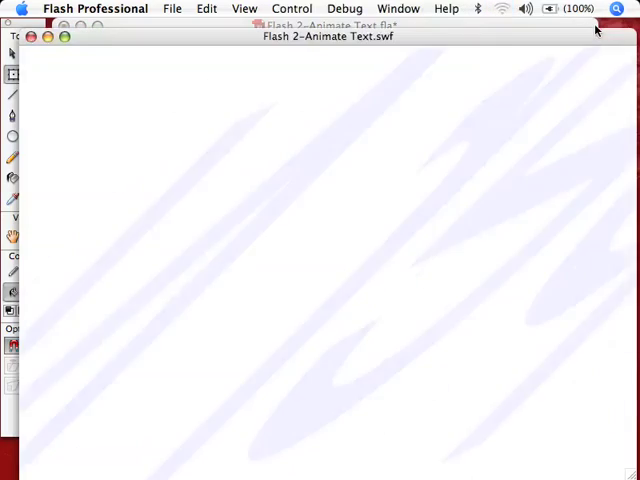